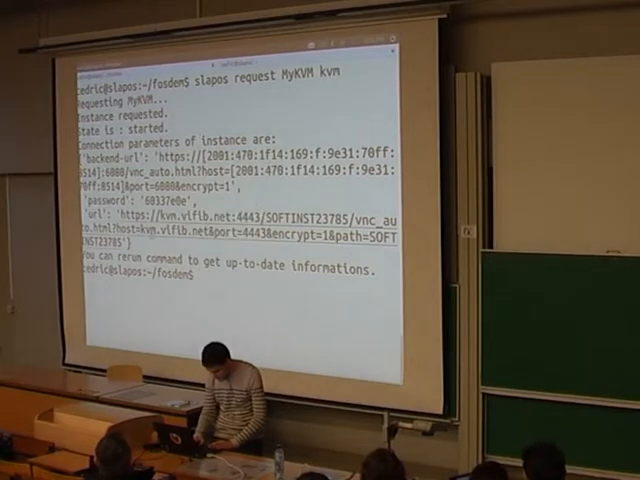
- Select a word in the terminal output before starting the new slapos request
double_click(154, 208)
text(slapos request)
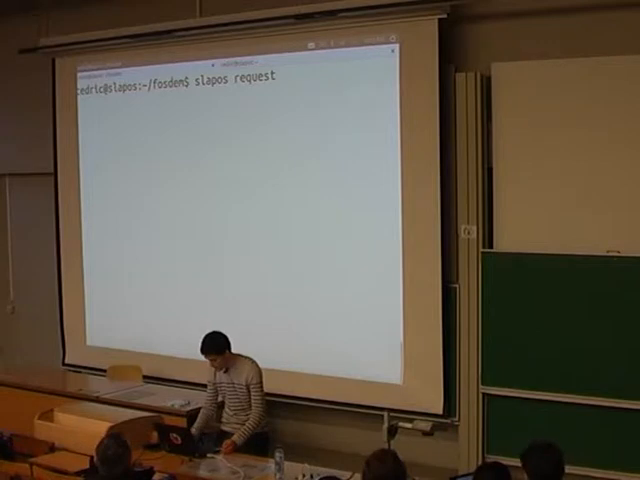
- Attempt a psql connection to the database's IPv6 address, which fails with no route to host
text(M)
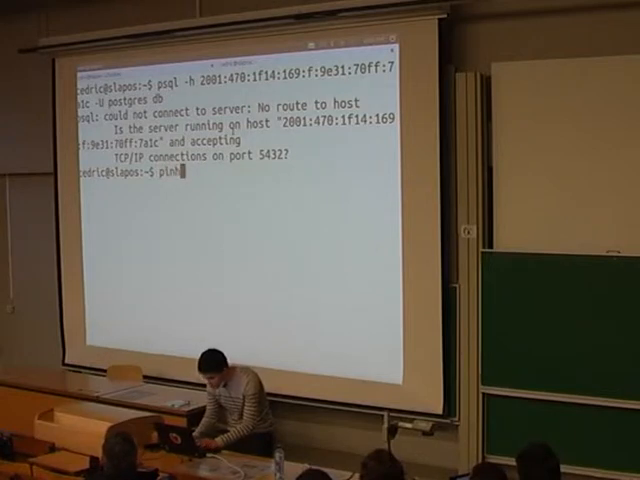
- Test IPv6 connectivity with ping6 google, then clear the screen
text(ing6 google)
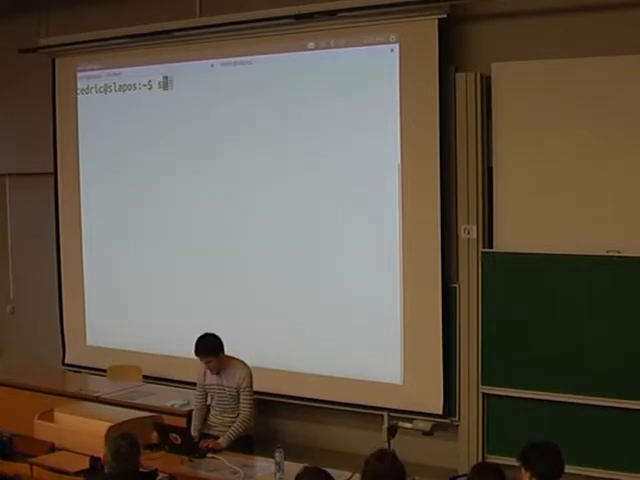
- Register this computer as a SlapOS node with sudo slapos node register
text(sudo)
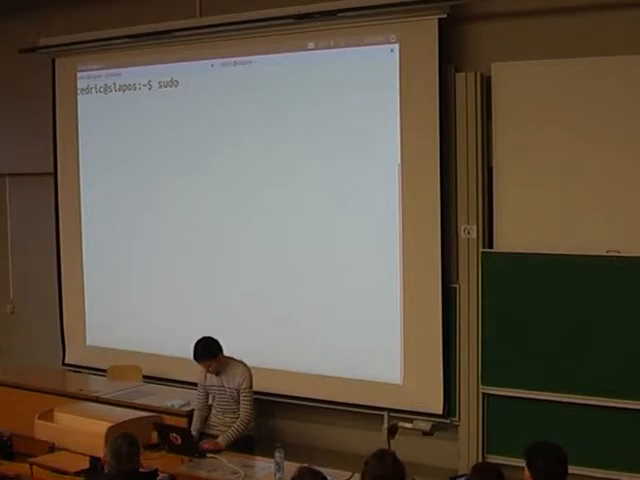
text(slapos node register)
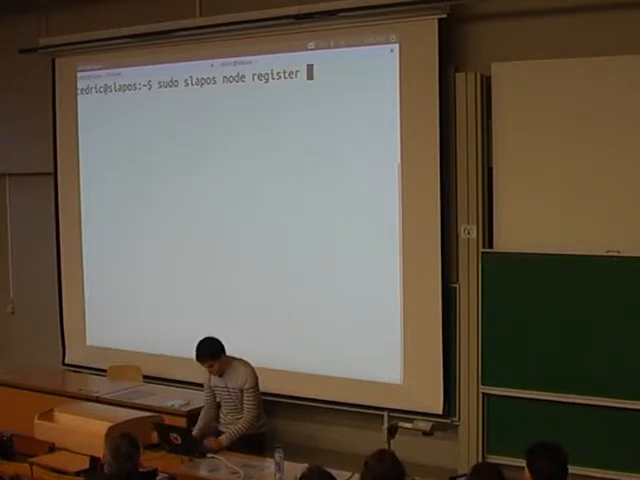
text(fosd)
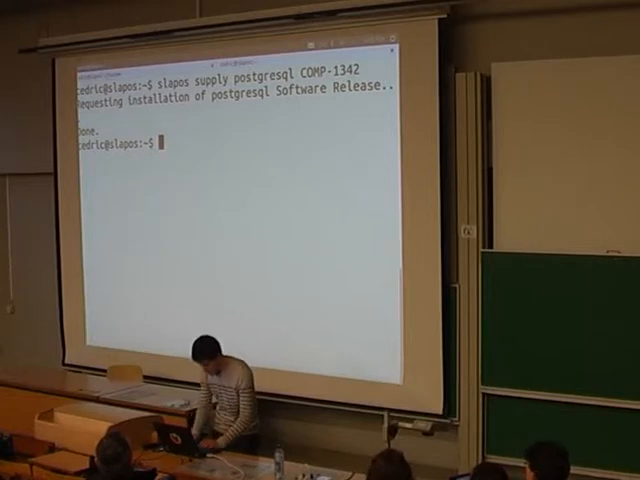
- Request a postgresql instance named somepostgres0 on computer_guid=COMP-1342
text(slapos)
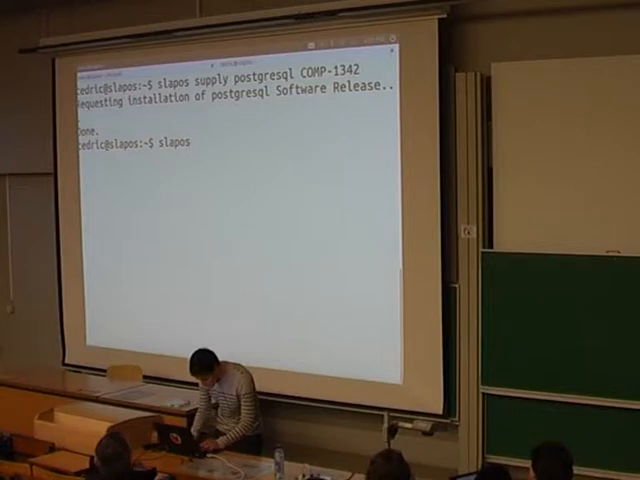
text(request)
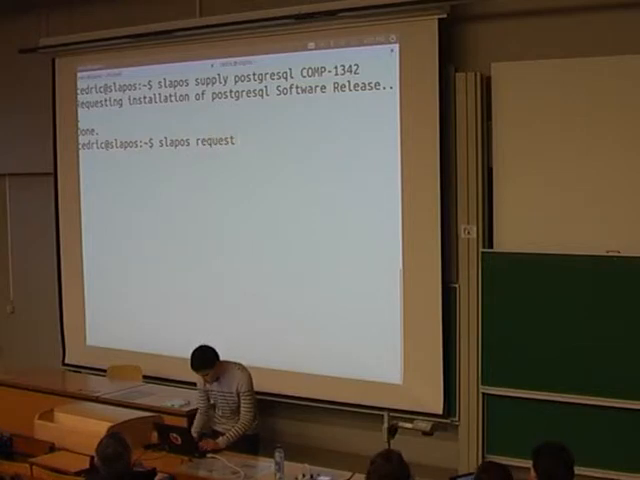
text(somepostgres0 postresql)
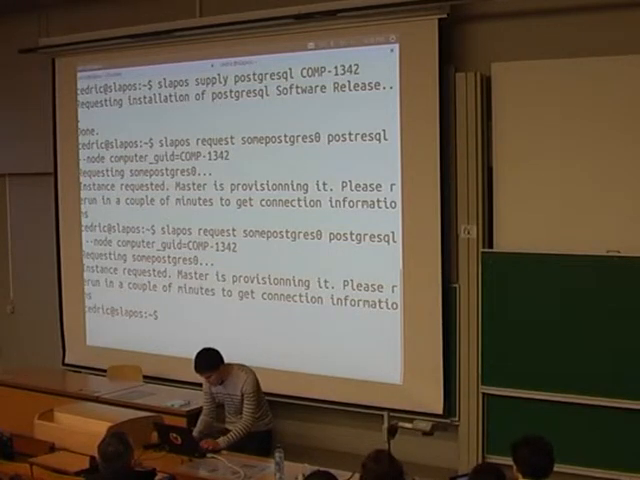
- Begin a bash loop 'for i in $(seq' to request several instances
text(for I in)
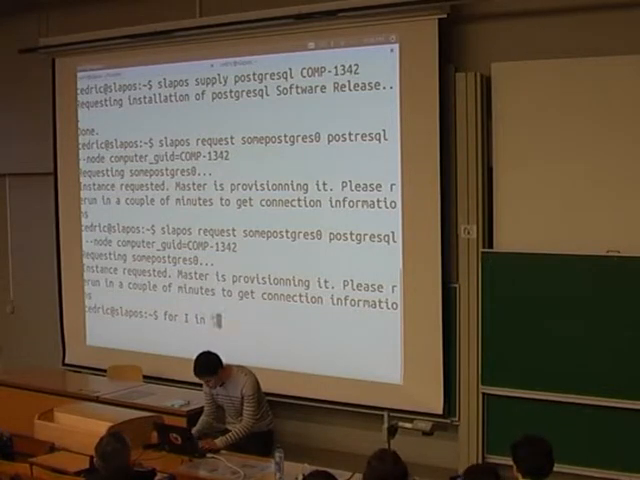
text($(seq)
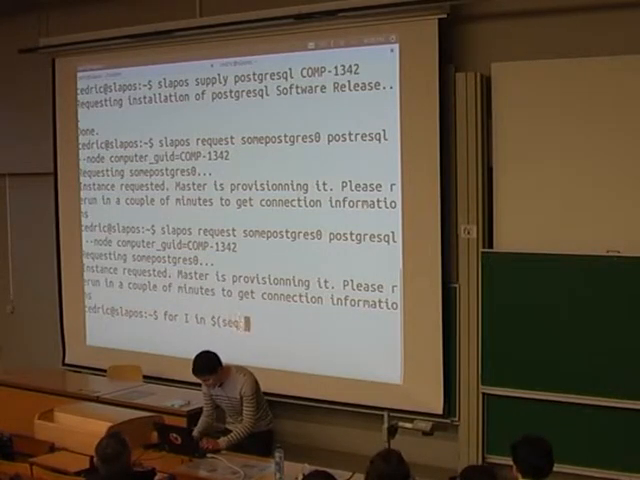